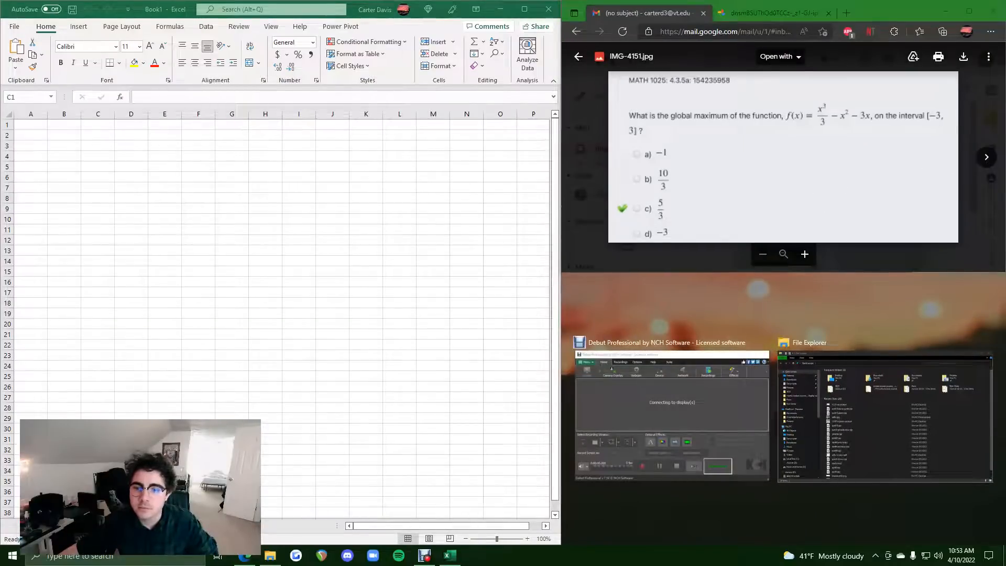
# Step: Enter the x values -3 through 3 down column A starting at A1
pyautogui.click(846, 13)
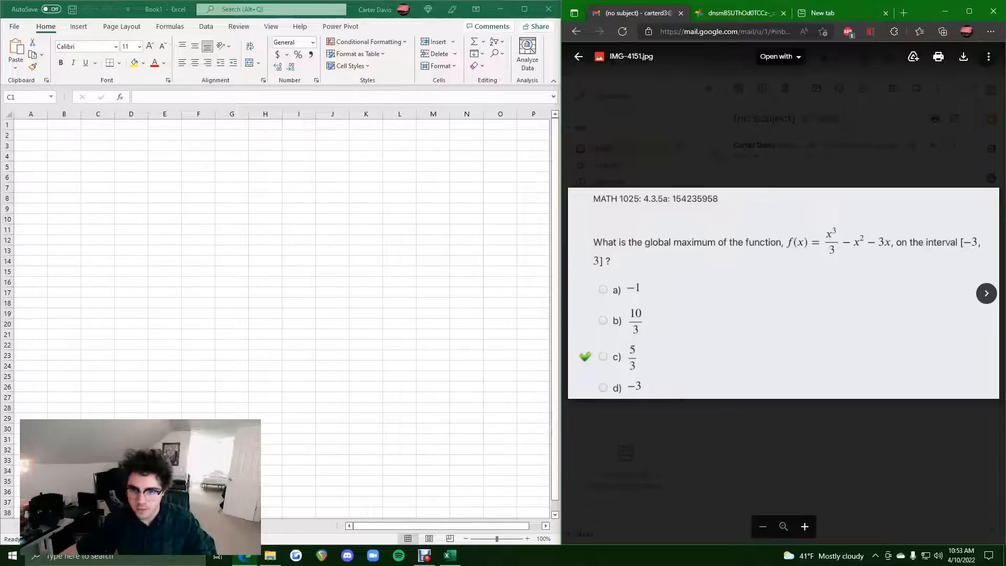
pyautogui.click(98, 113)
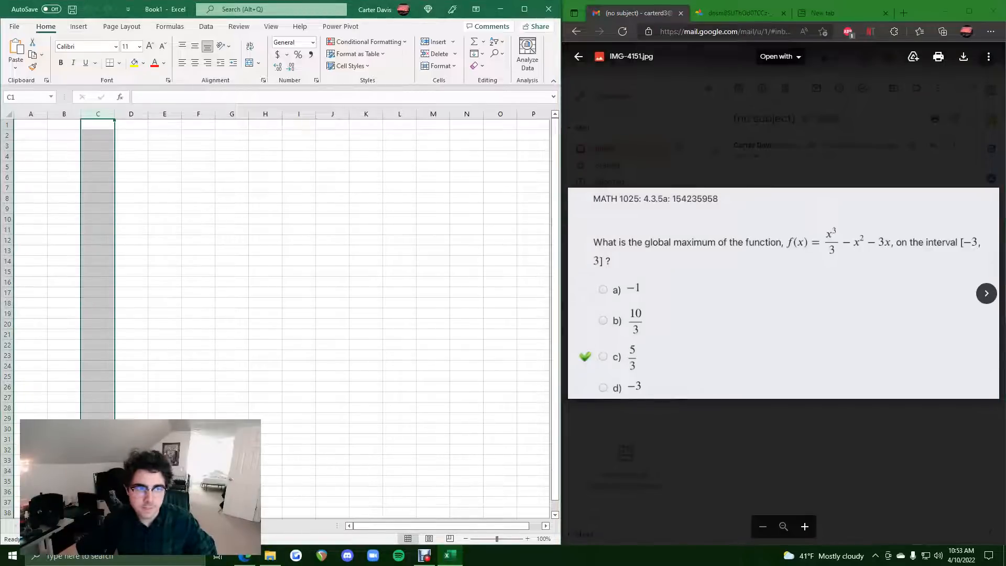
pyautogui.click(30, 124)
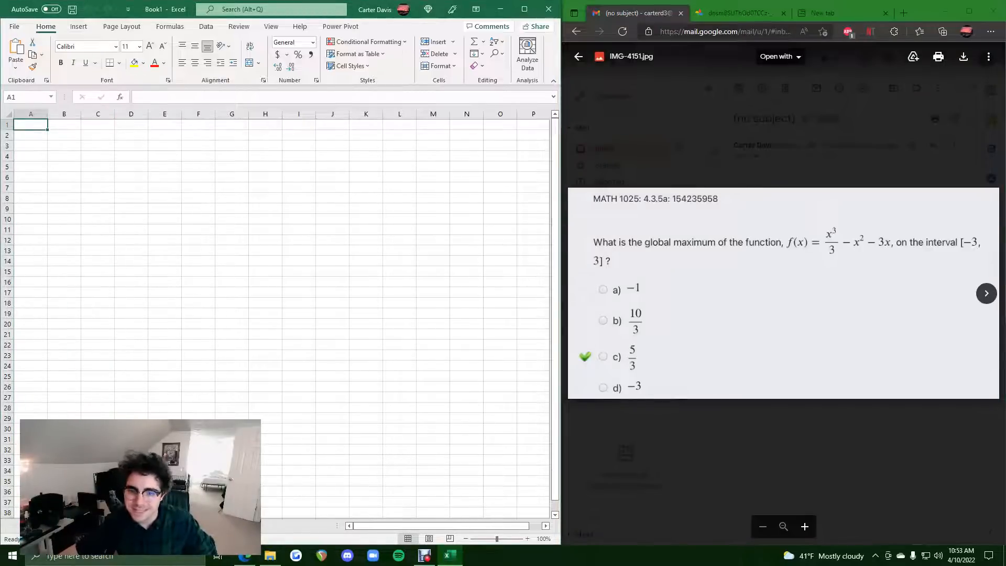
pyautogui.write('-1')
pyautogui.click(31, 156)
pyautogui.write('=')
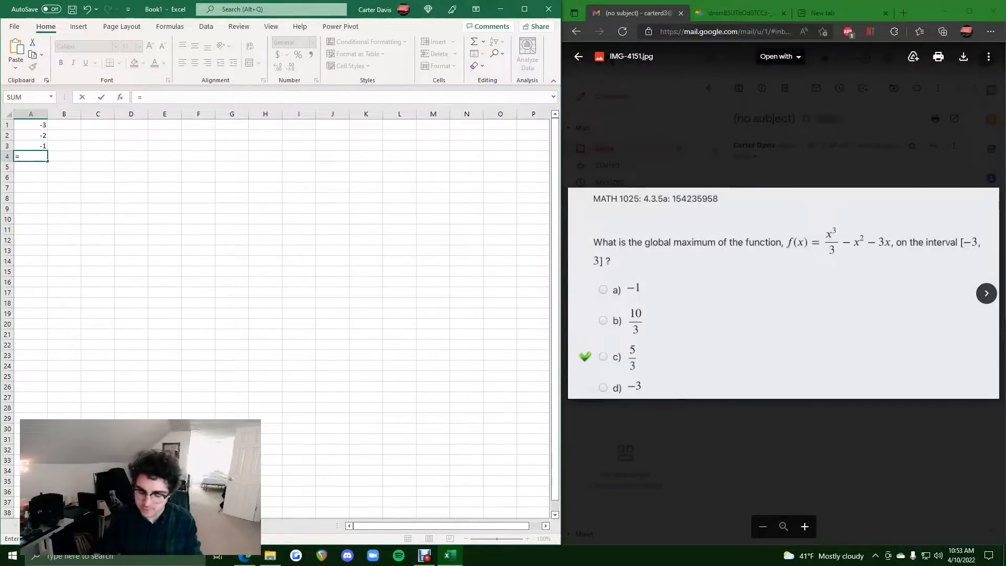
pyautogui.write('2')
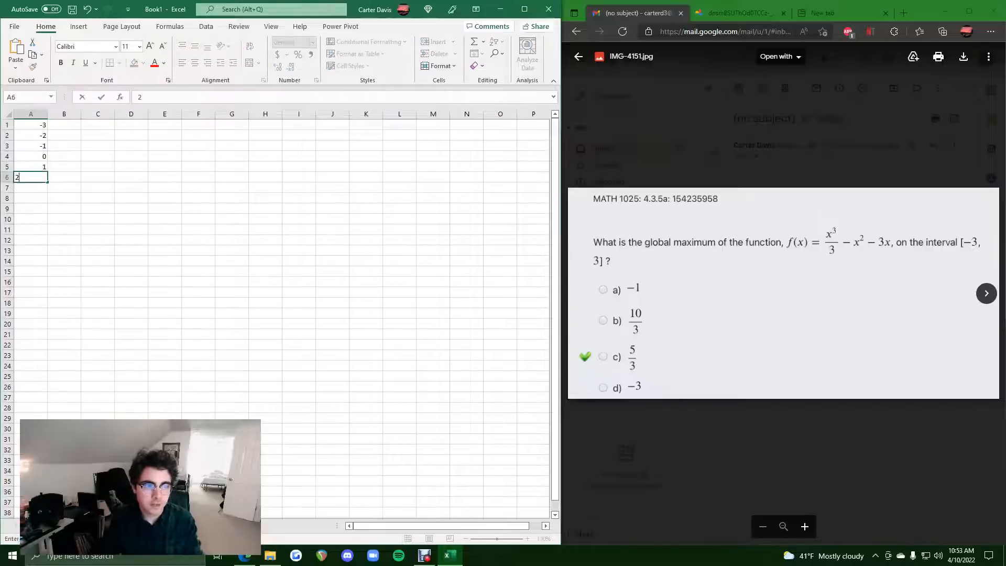
pyautogui.write('3')
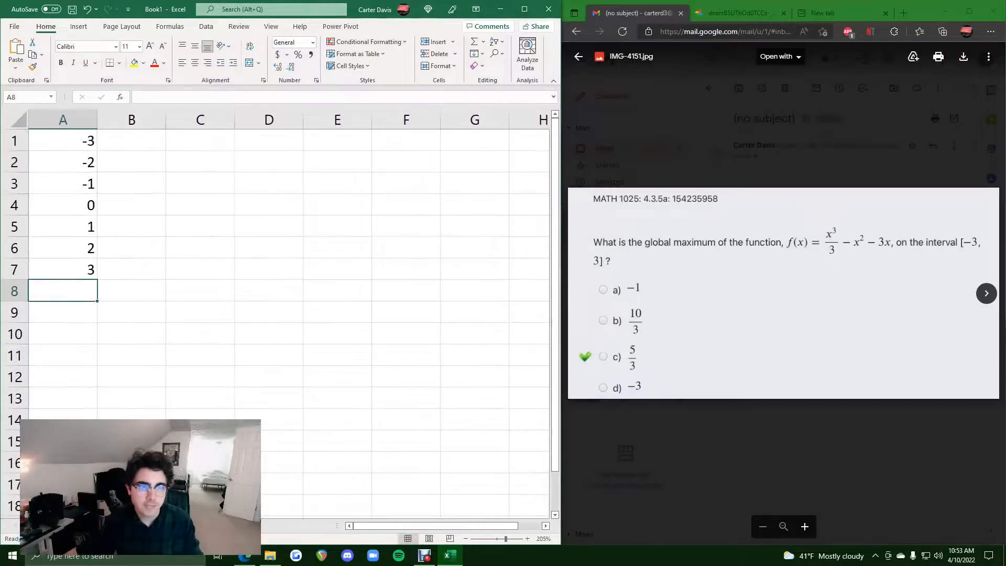
pyautogui.click(132, 139)
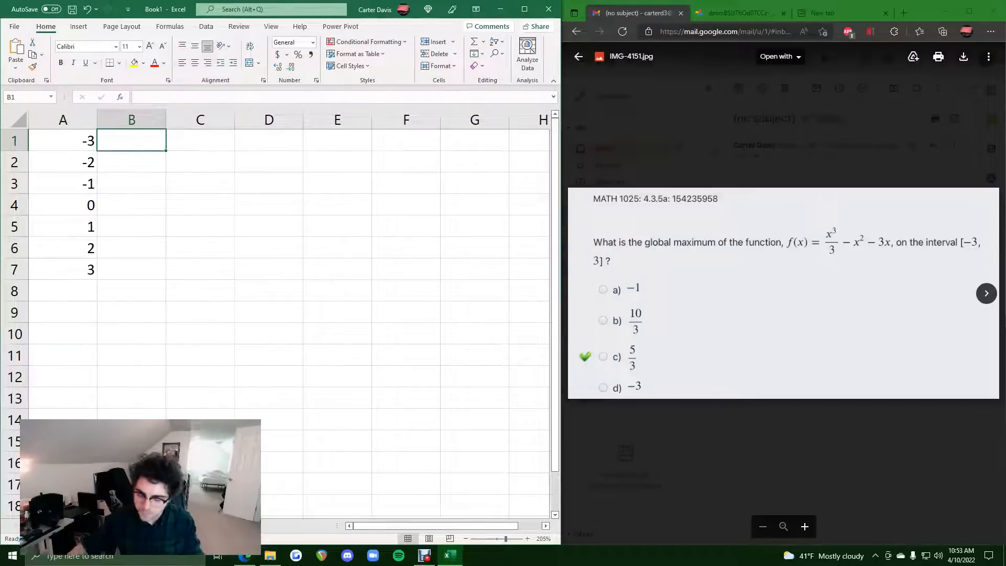
# Step: Enter =A1^3/3-A1^2-3*A1 in B1, returning -9 for x = -3
pyautogui.write('=')
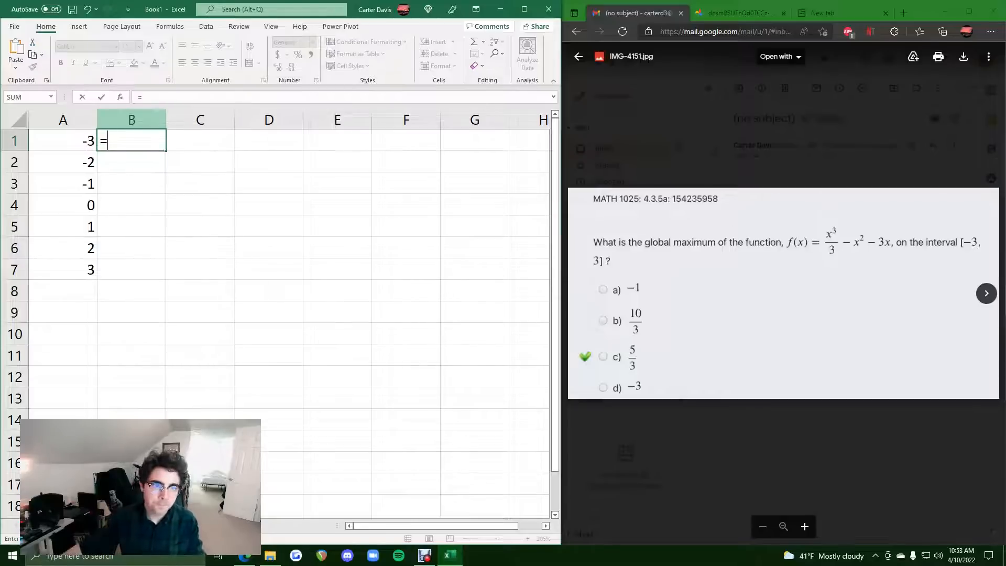
pyautogui.click(63, 140)
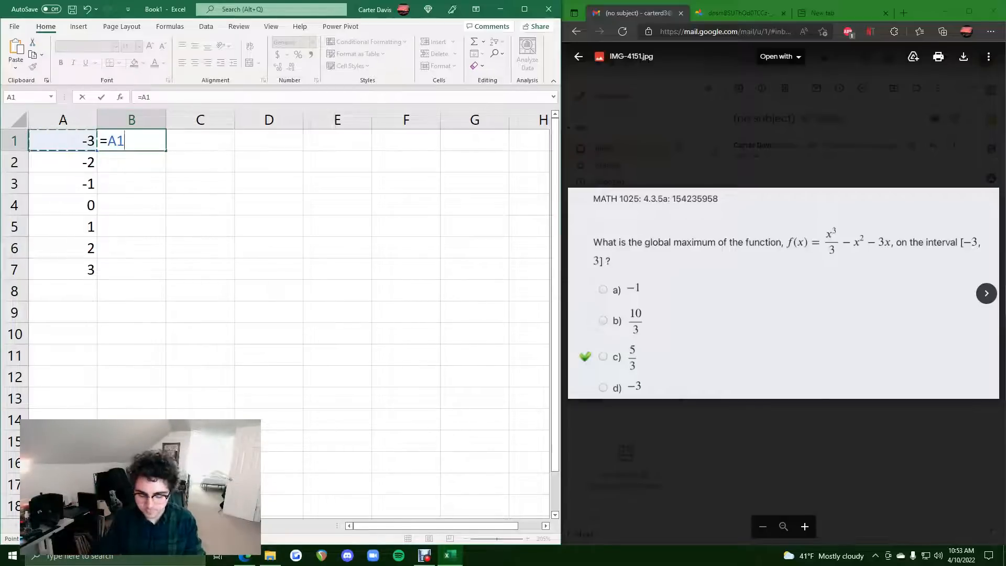
pyautogui.write('^3/')
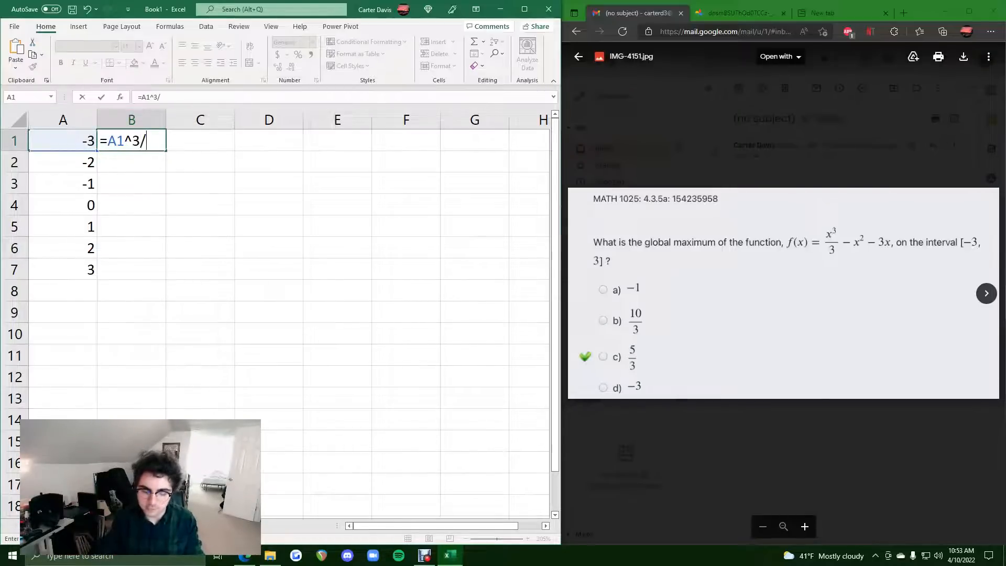
pyautogui.write('3')
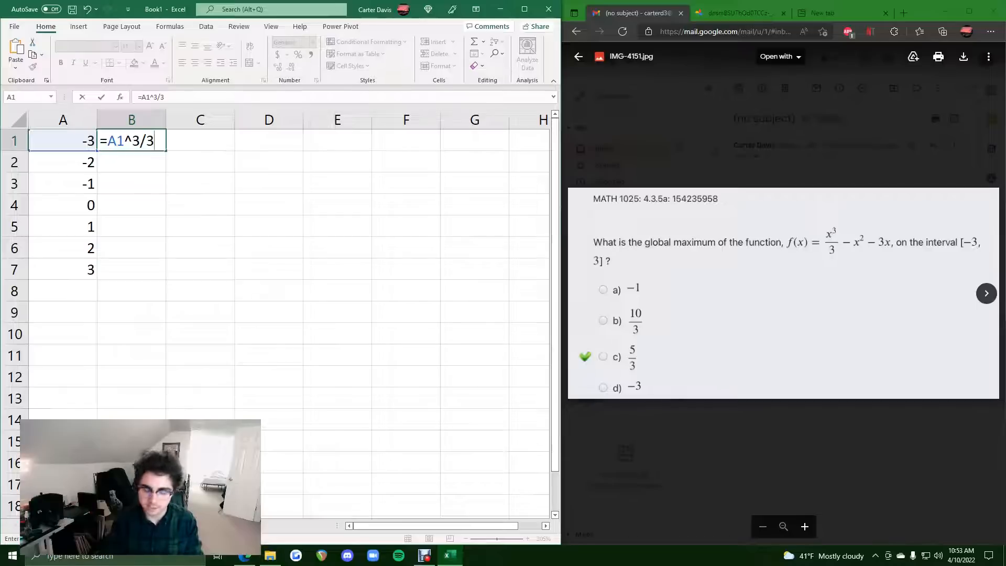
pyautogui.write('-')
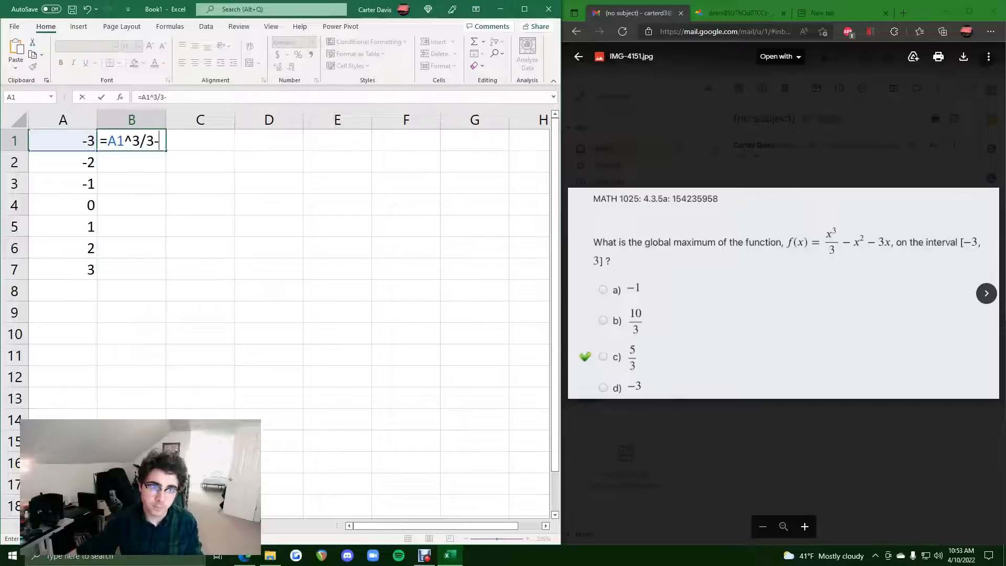
pyautogui.write('A1^2')
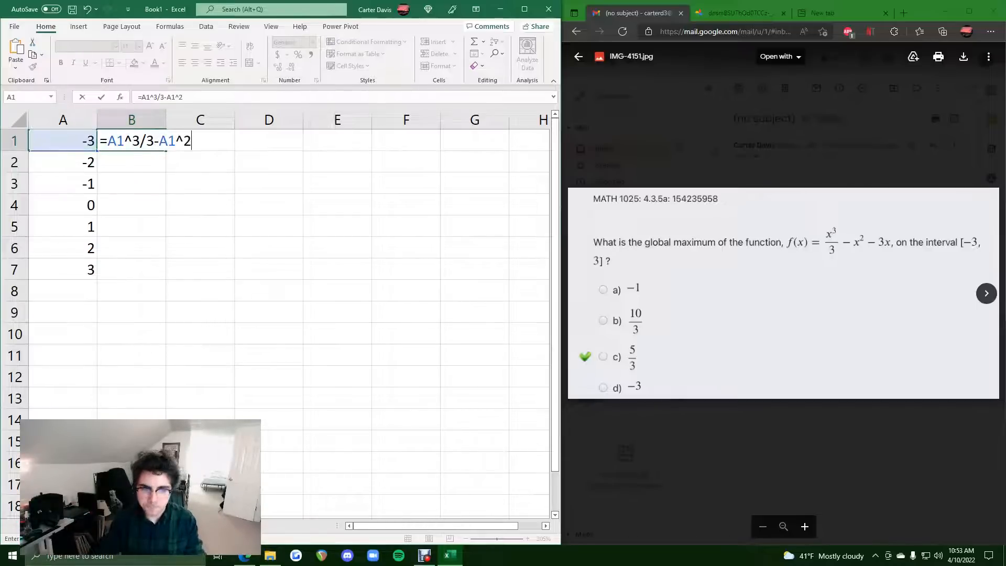
pyautogui.write('-3')
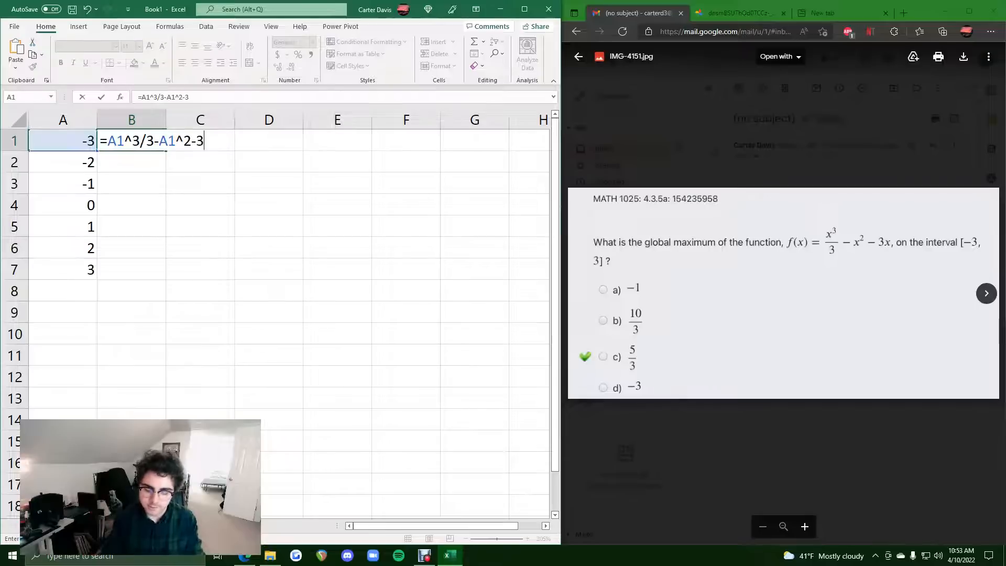
pyautogui.write('*A1')
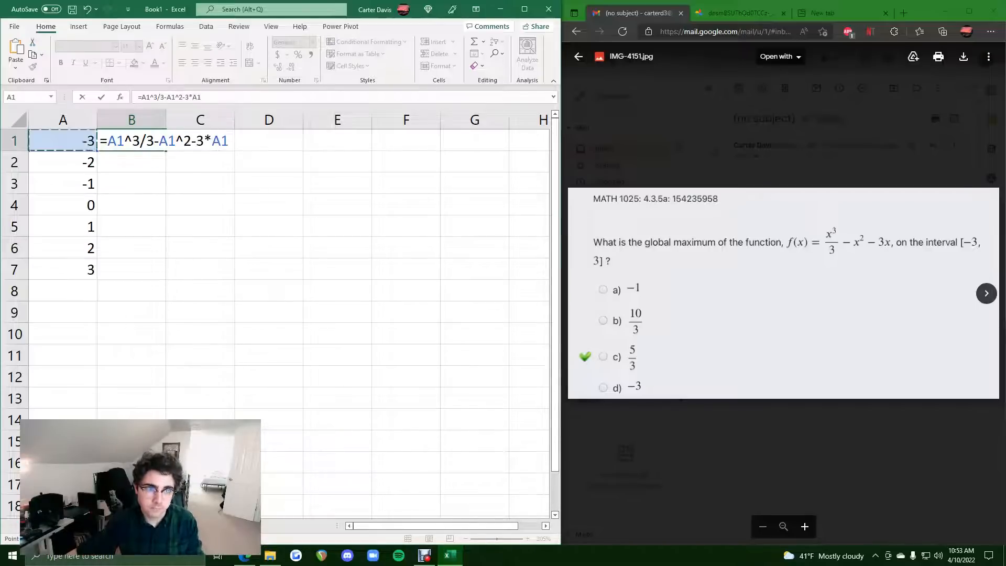
pyautogui.press('Enter')
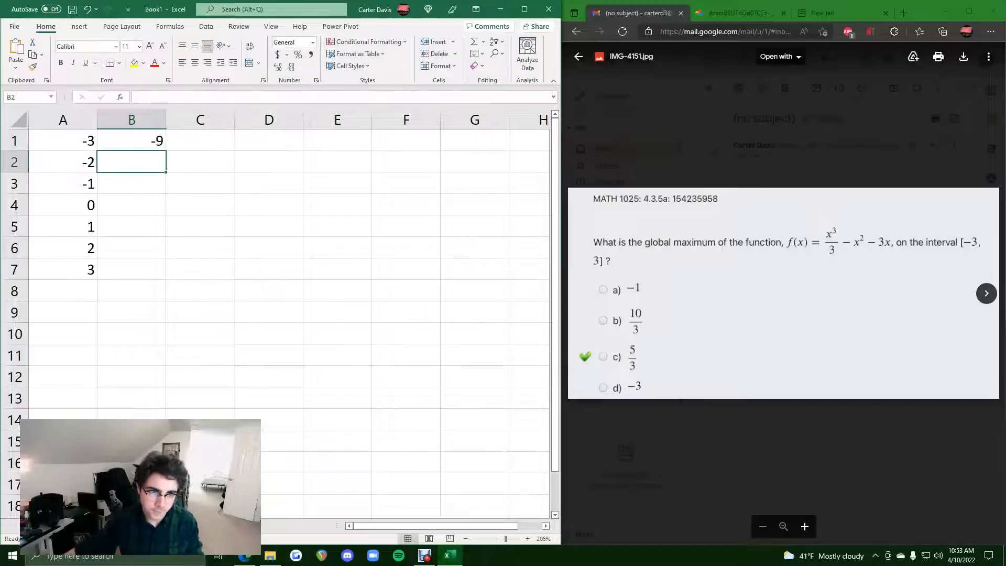
pyautogui.click(132, 140)
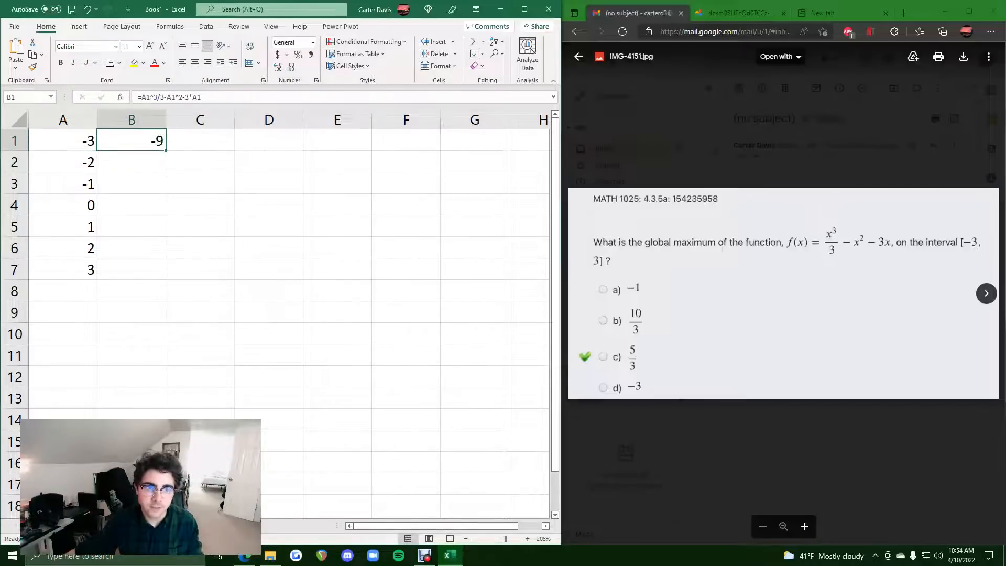
# Step: Fill the f(x) formula from B1 down to B7 for all x values
pyautogui.moveTo(132, 141); pyautogui.dragTo(132, 270)
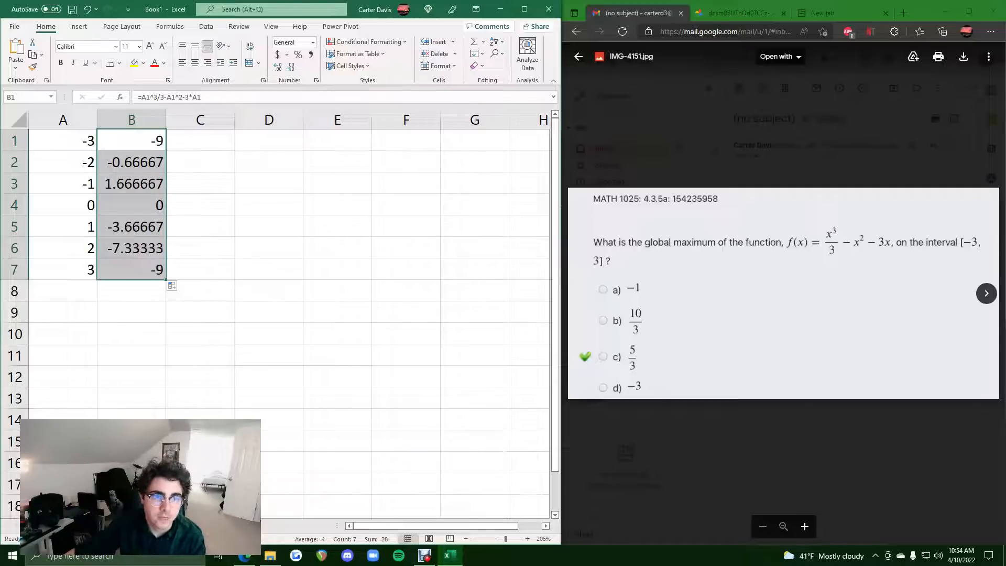
pyautogui.click(133, 184)
pyautogui.write('1')
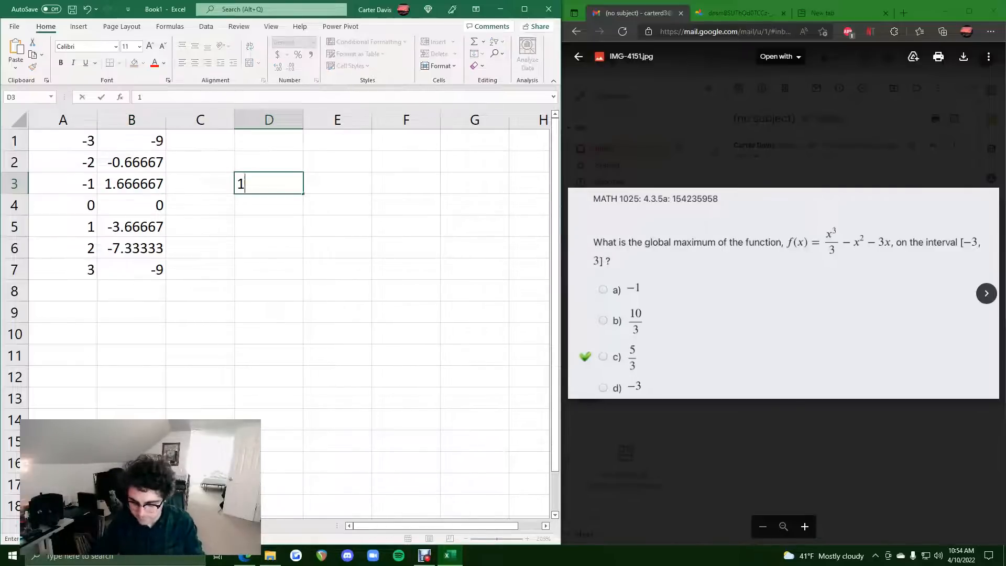
# Step: Enter =10/3 in D4 and =5/3 in D5, giving 3.333333 and 1.666667
pyautogui.write('0/')
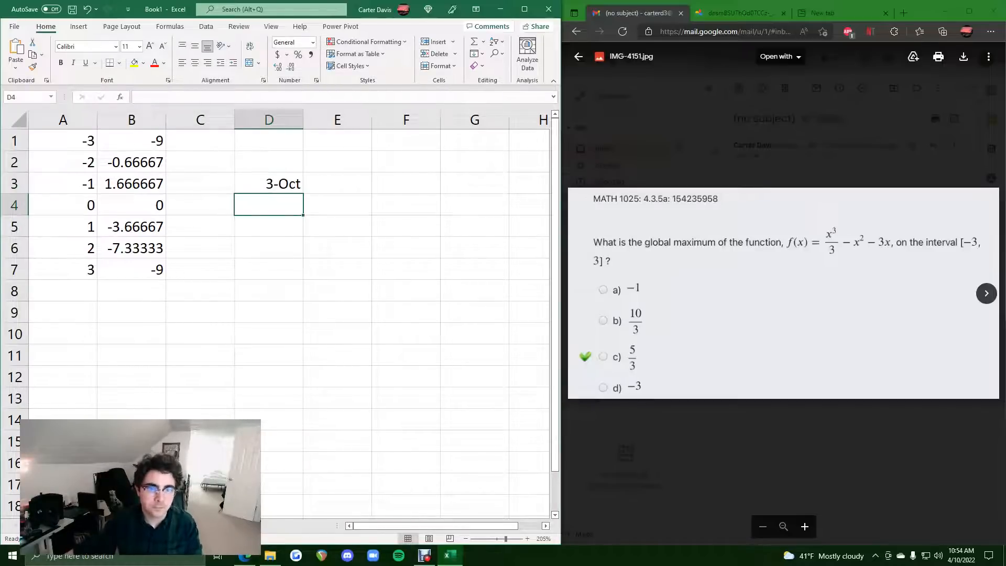
pyautogui.write('=10')
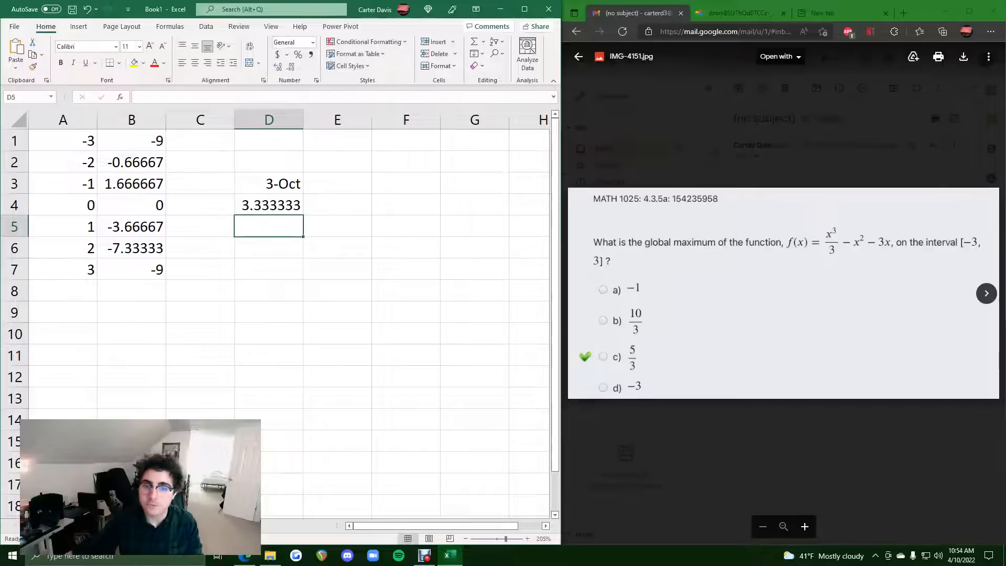
pyautogui.click(132, 184)
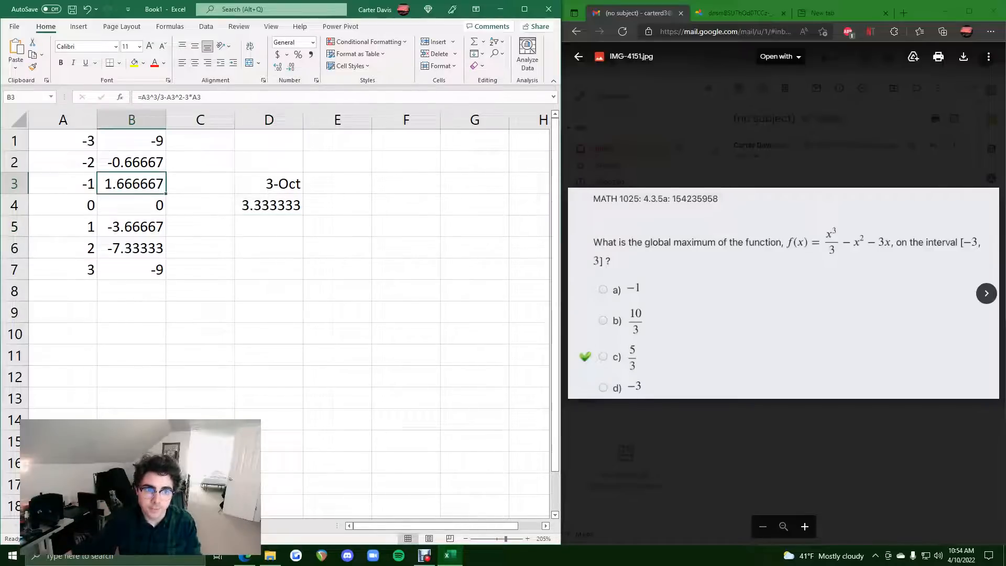
pyautogui.click(269, 226)
pyautogui.write('1.666667')
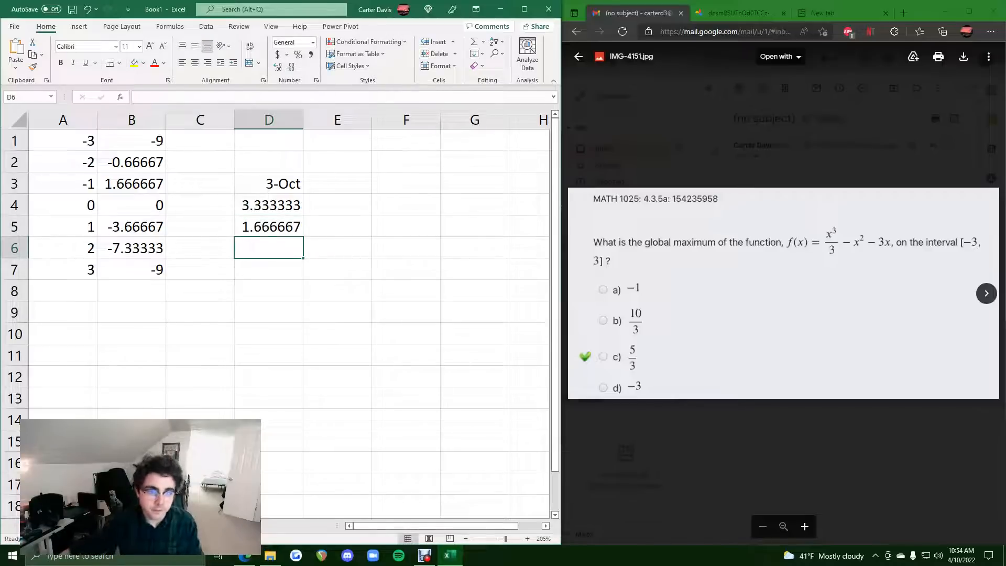
pyautogui.click(270, 227)
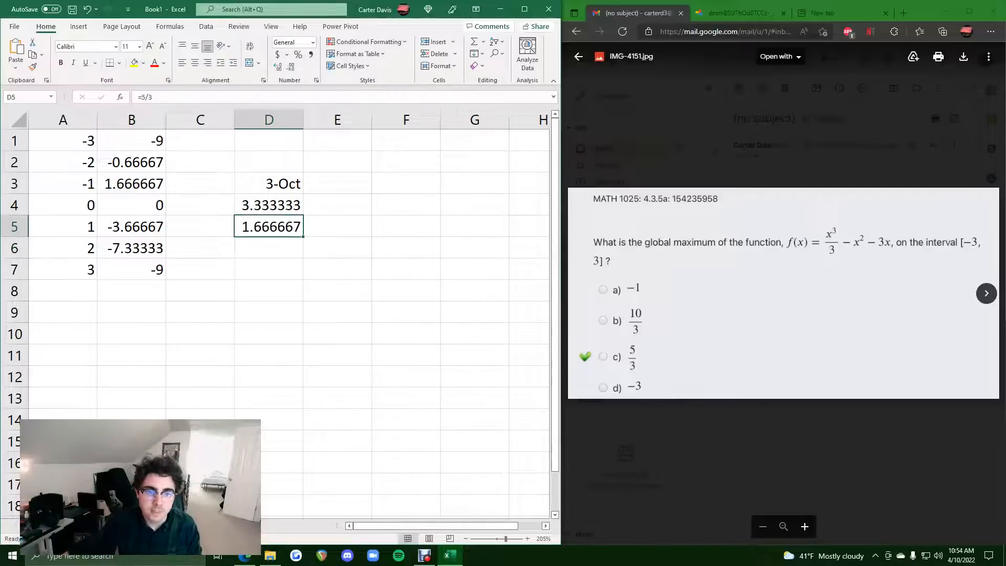
pyautogui.click(132, 184)
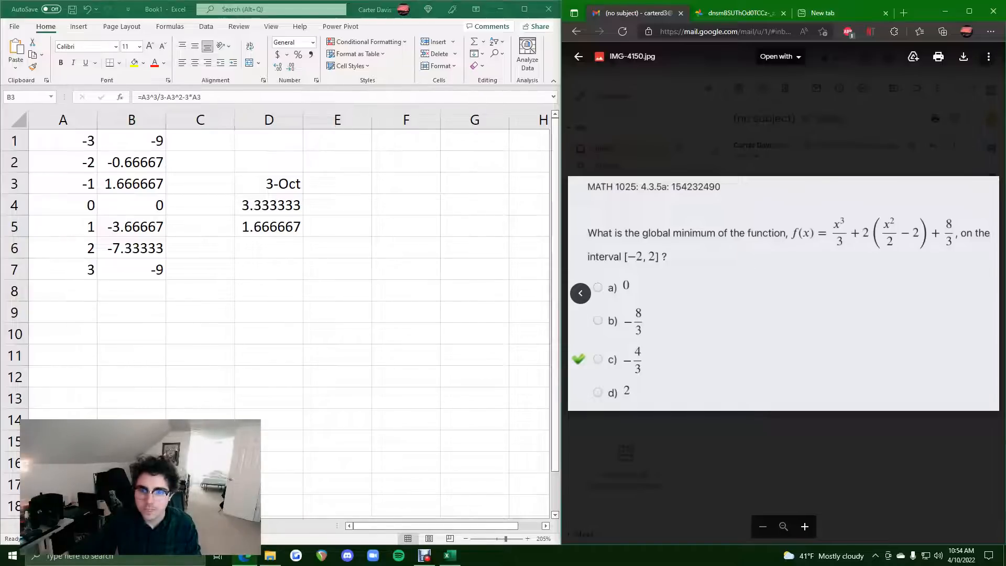
# Step: Clear the old function values and column D answers, keeping x -2 to 2 in column A
pyautogui.click(63, 139)
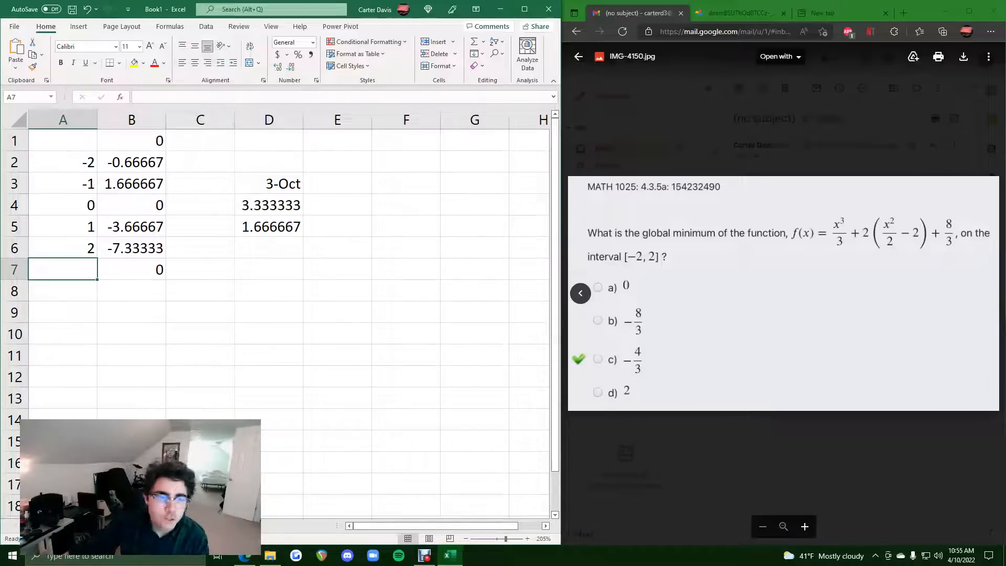
pyautogui.click(270, 184)
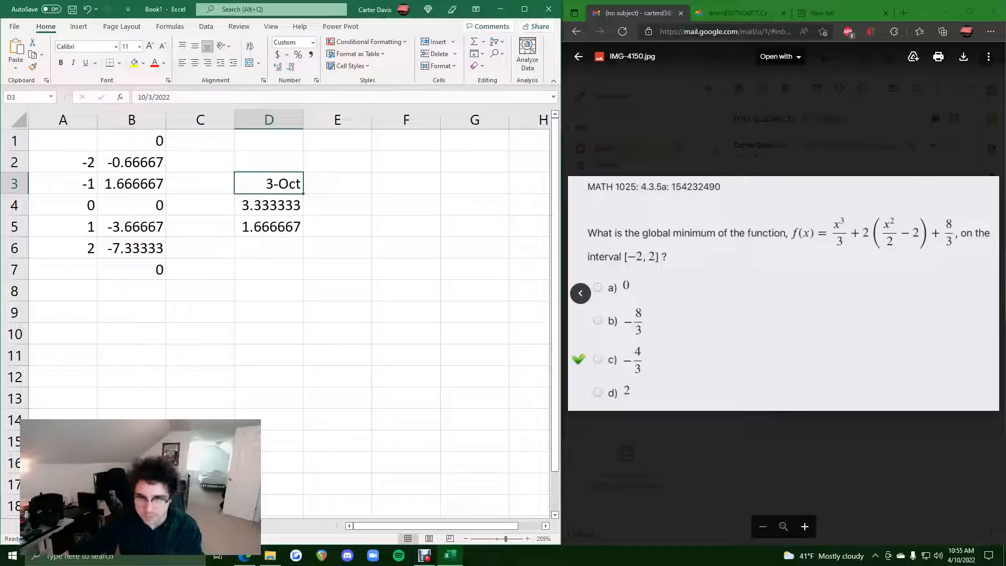
pyautogui.click(268, 120)
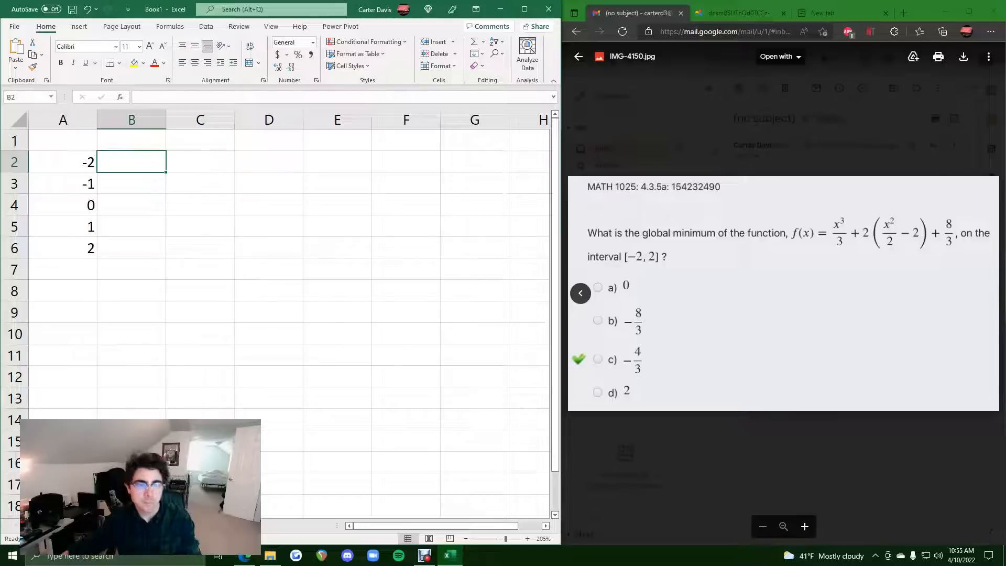
# Step: Enter =A2^3/3+2*(A2^2/2-2)+8/3 in B2, returning 0 for x = -2
pyautogui.write('=A2')
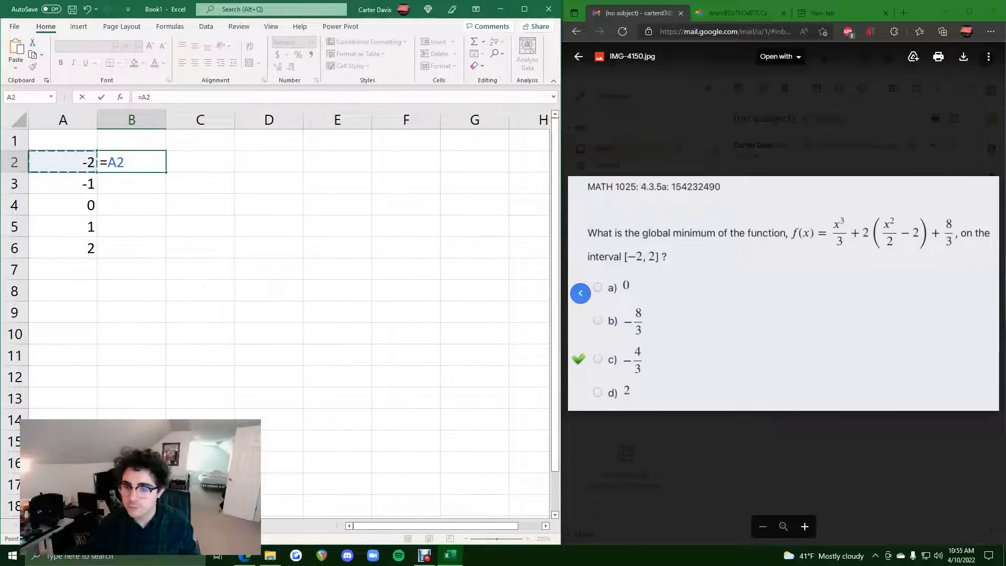
pyautogui.write('^3')
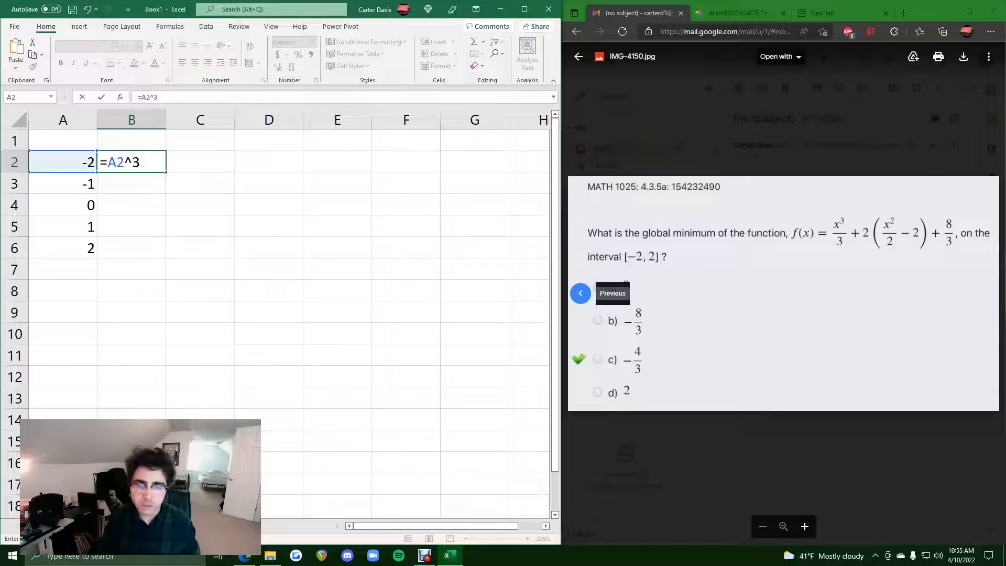
pyautogui.write('/3')
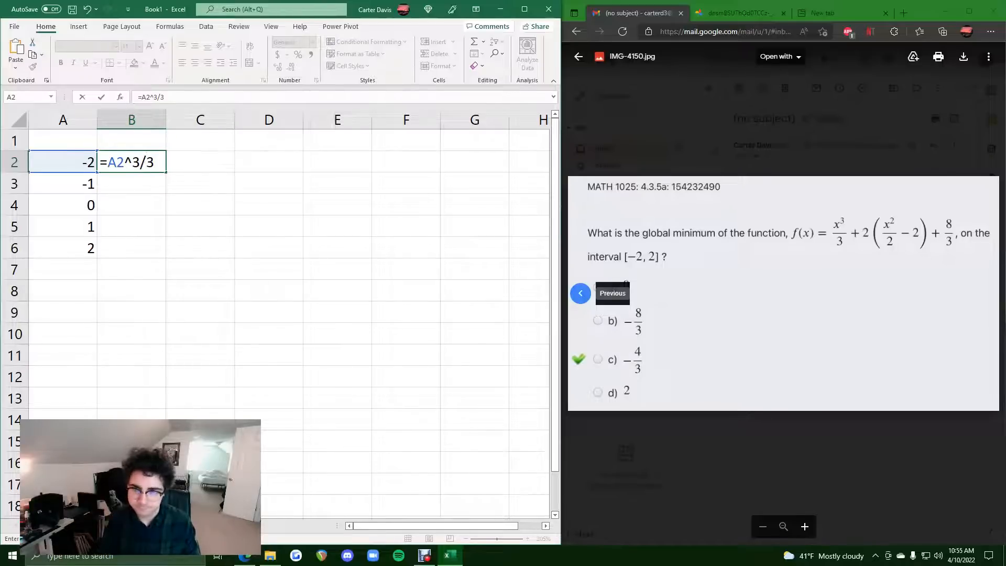
pyautogui.write('+2')
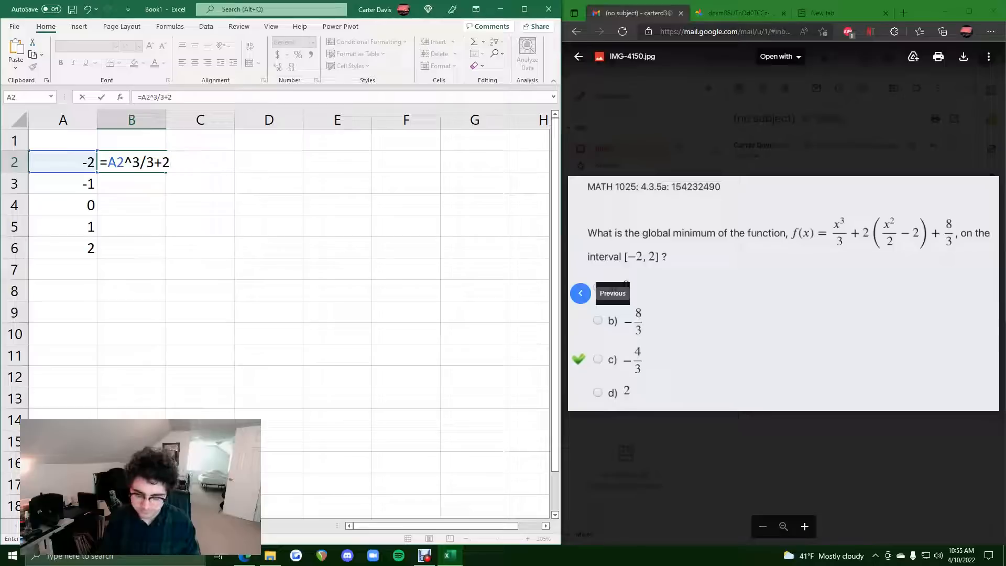
pyautogui.write('*(A2')
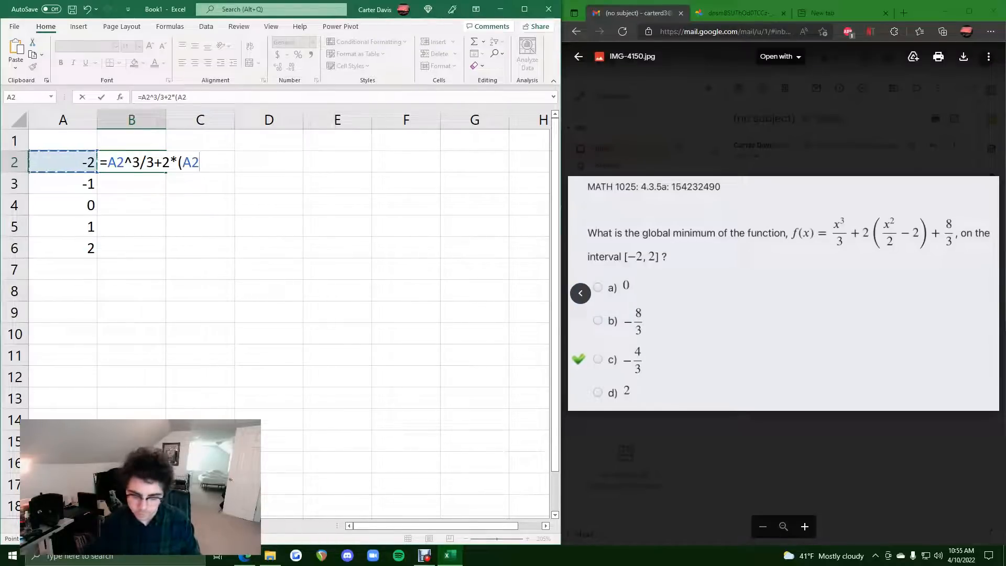
pyautogui.write('^2')
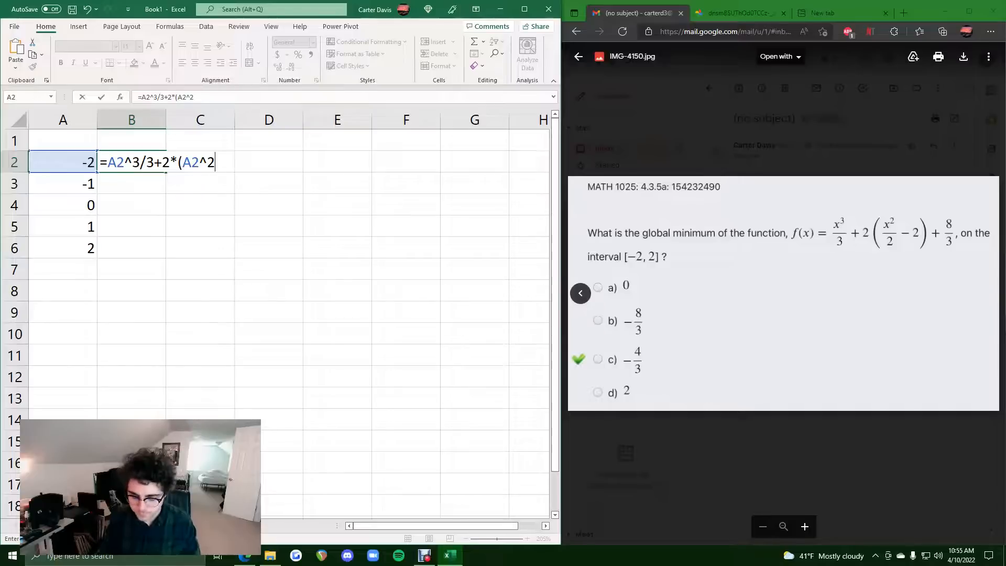
pyautogui.write('/2')
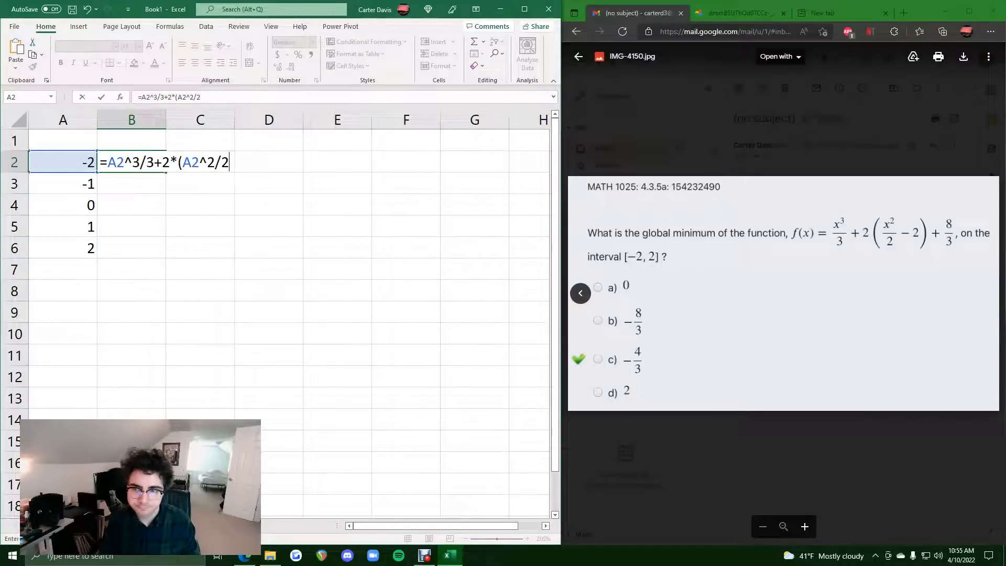
pyautogui.write('-2')
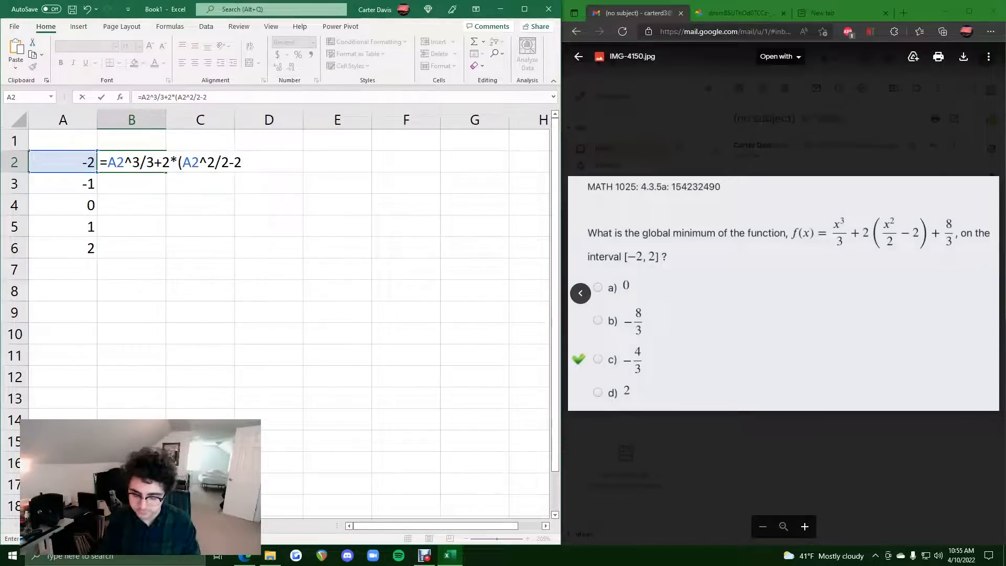
pyautogui.write(')+')
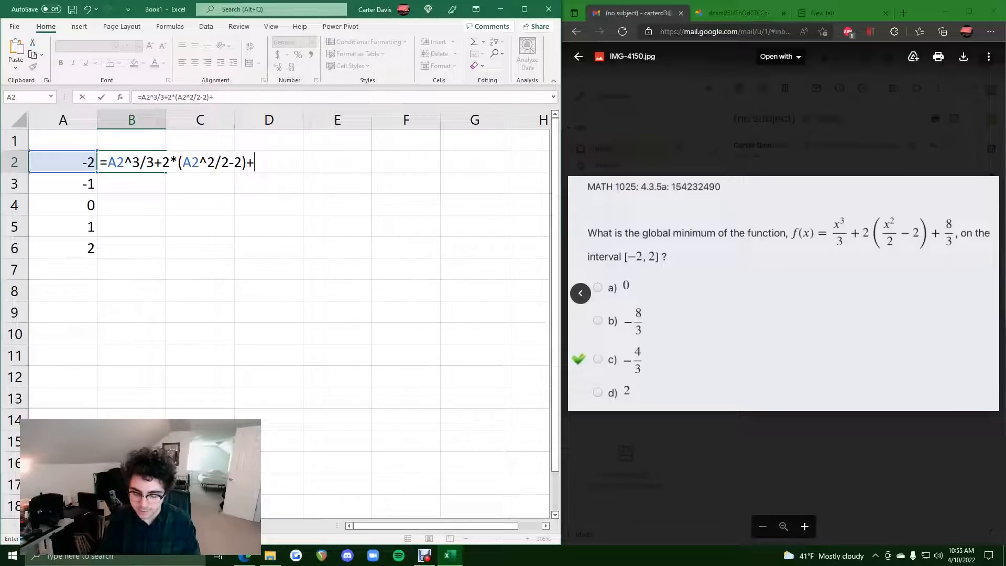
pyautogui.write('8/3')
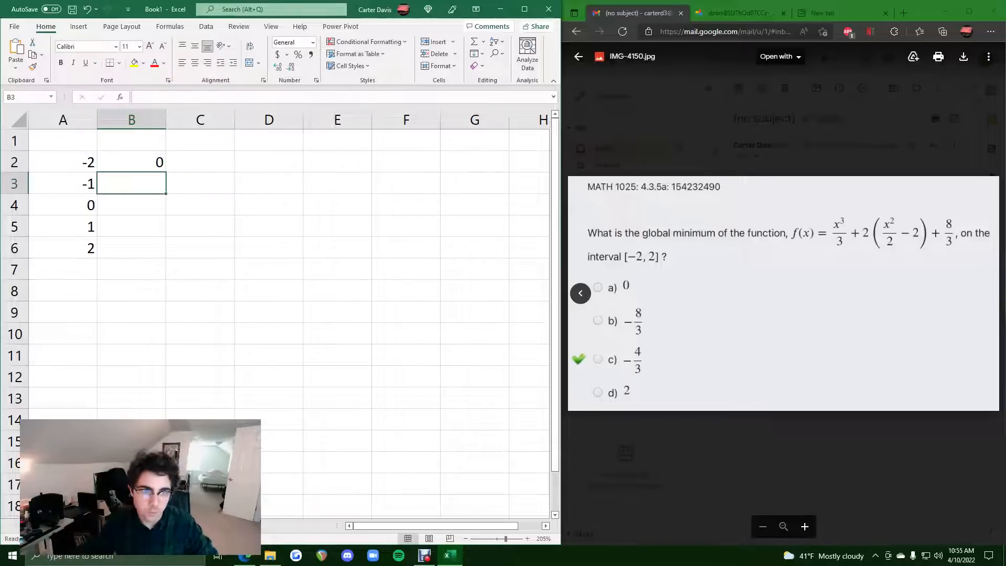
# Step: Fill the f(x) formula from B2 down through B6 for every x value
pyautogui.click(132, 162)
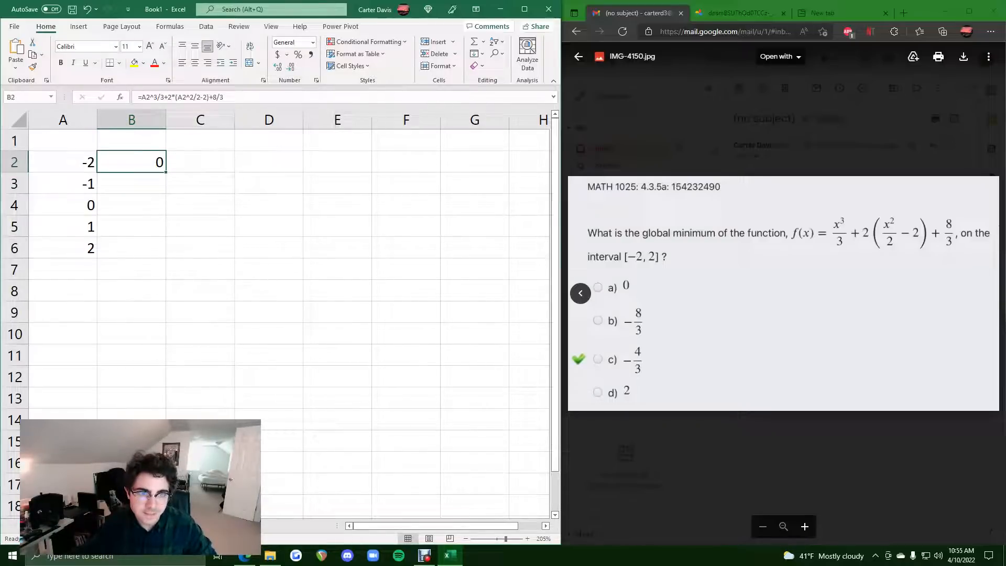
pyautogui.click(199, 162)
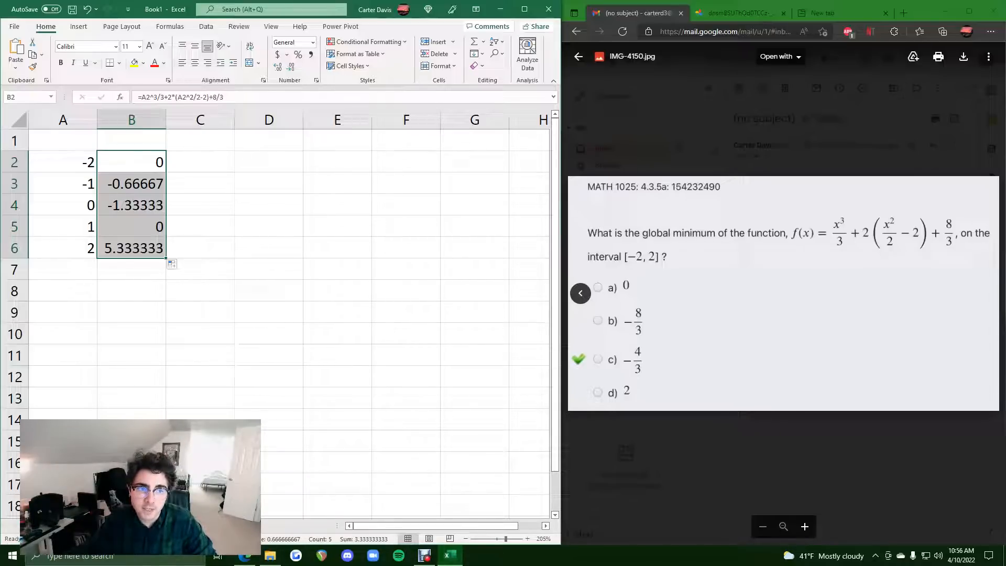
pyautogui.click(132, 205)
pyautogui.write('=')
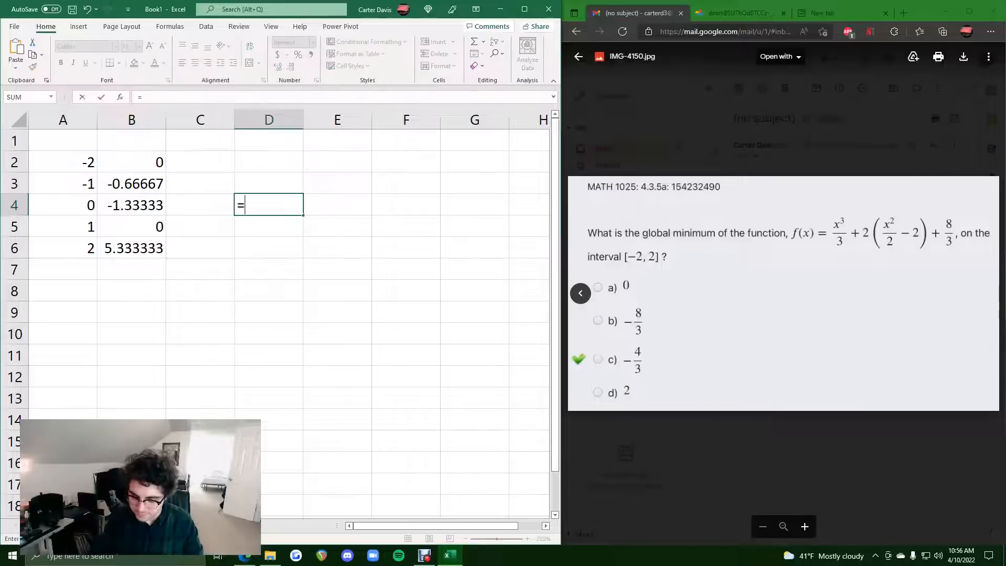
# Step: Enter =-8/3 in D4 and =-4/3 in D5, giving -2.66667 and -1.33333
pyautogui.write('-8/3')
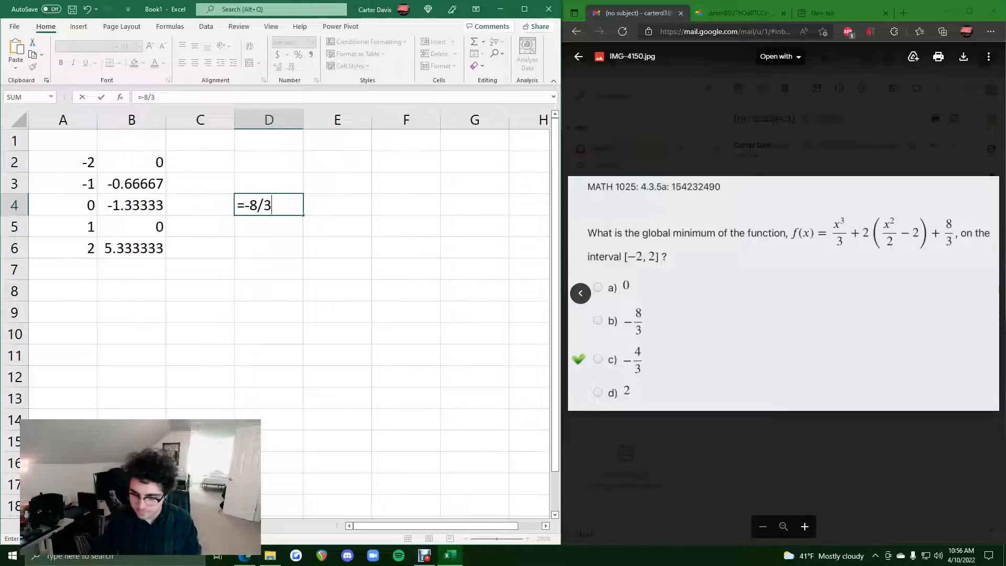
pyautogui.press('enter')
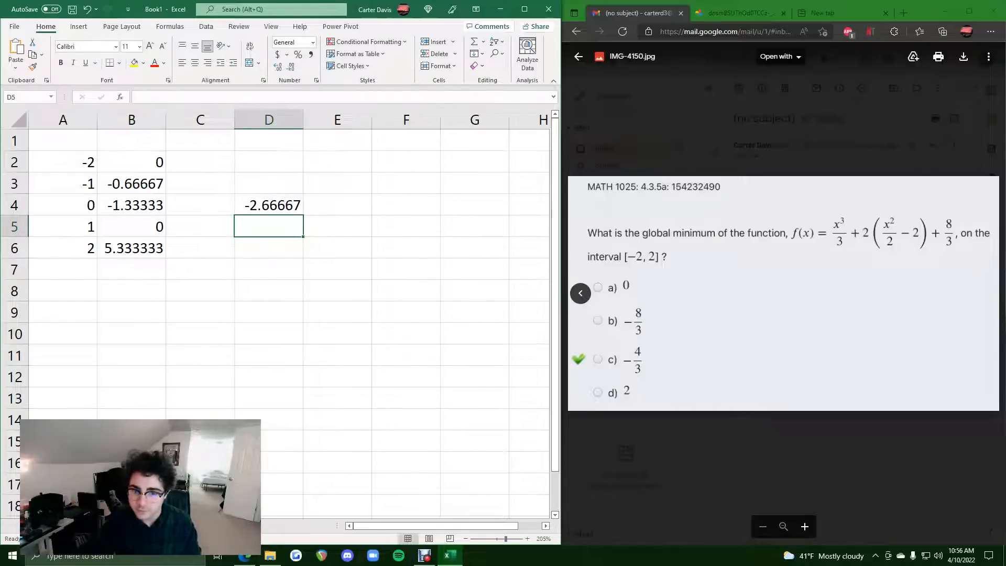
pyautogui.write('=-')
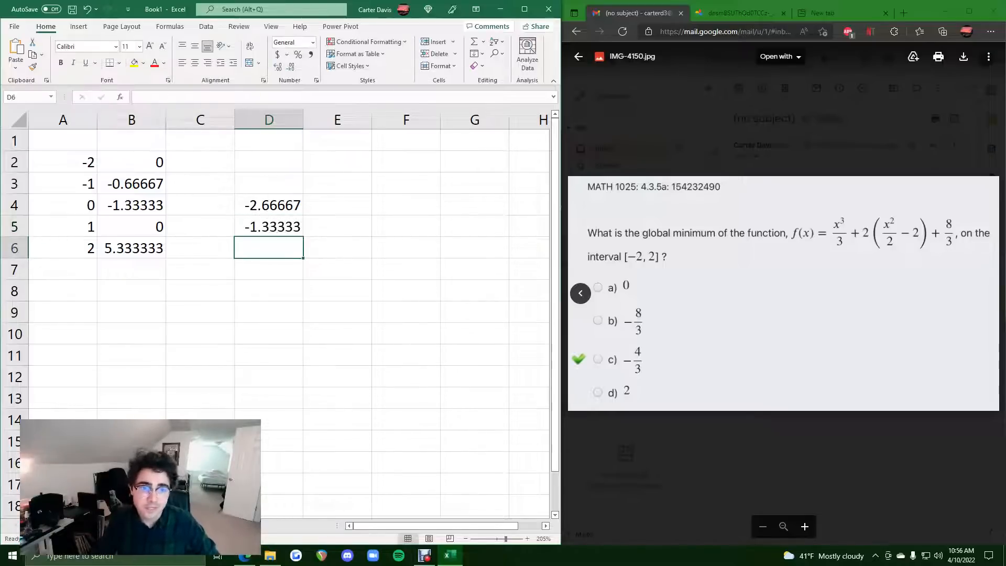
pyautogui.click(132, 205)
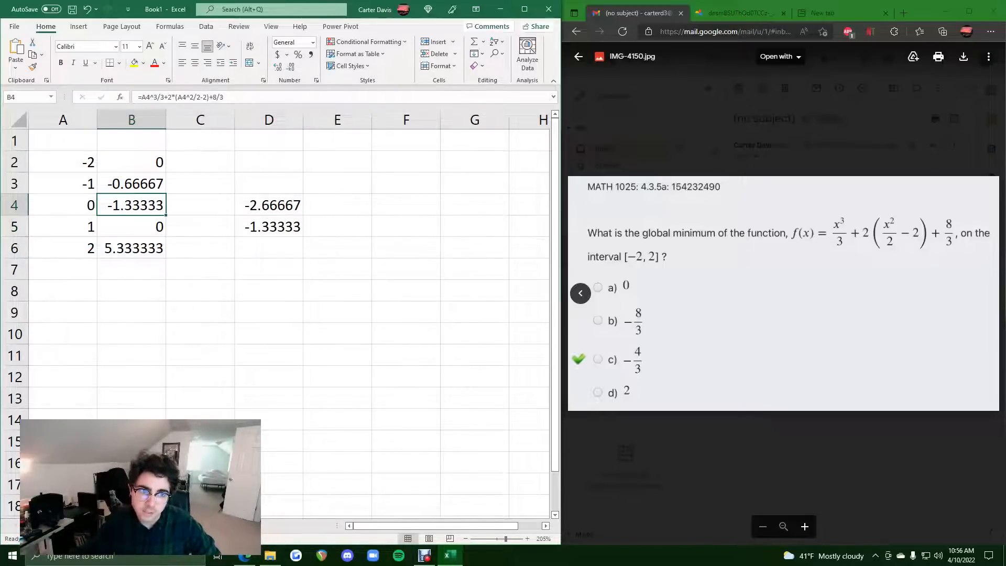
pyautogui.click(63, 161)
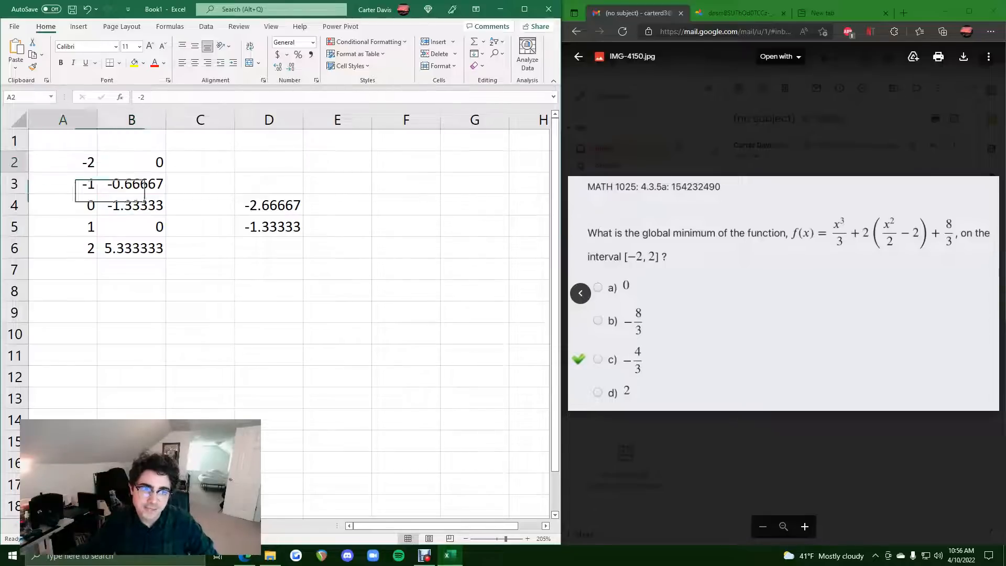
pyautogui.click(132, 205)
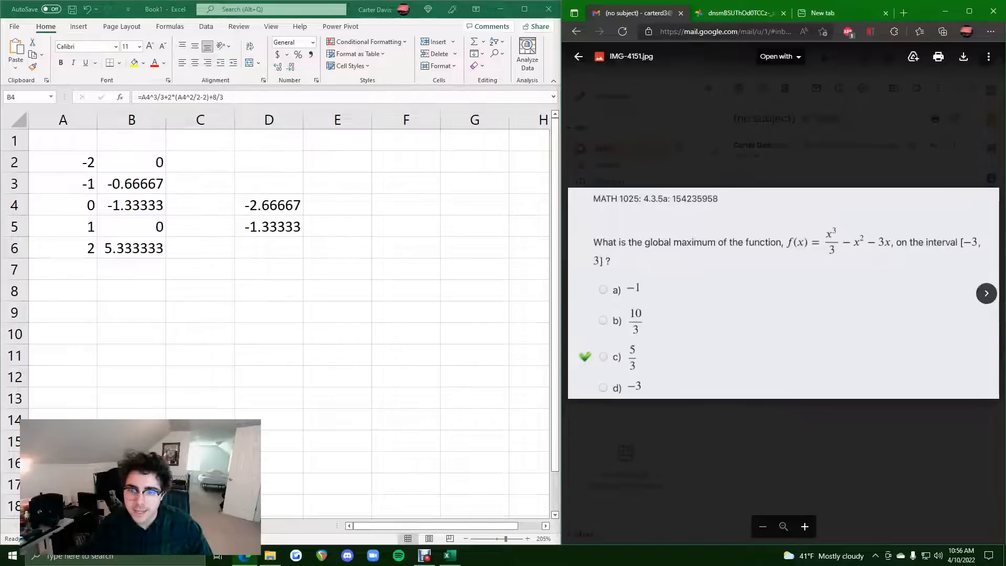
pyautogui.click(579, 293)
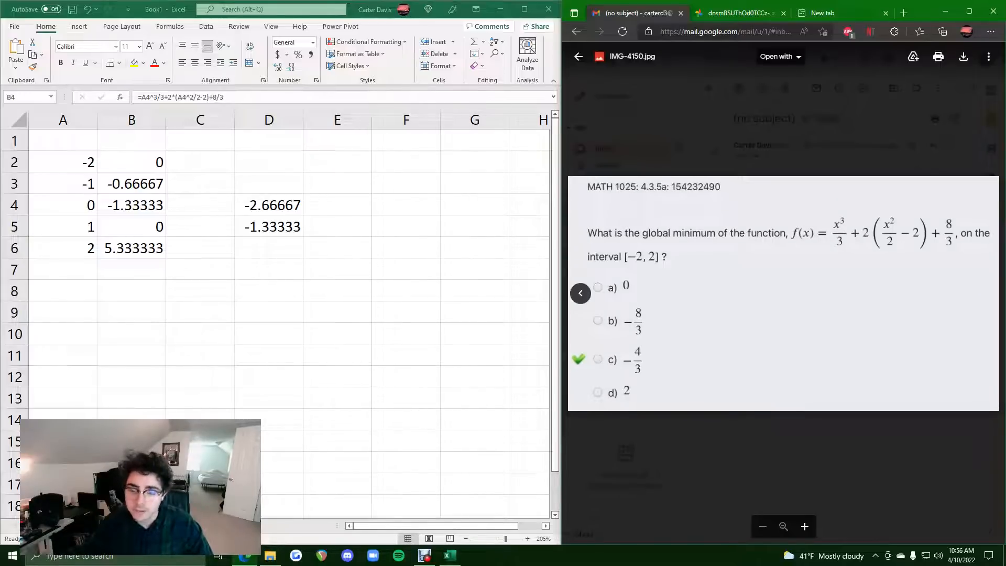